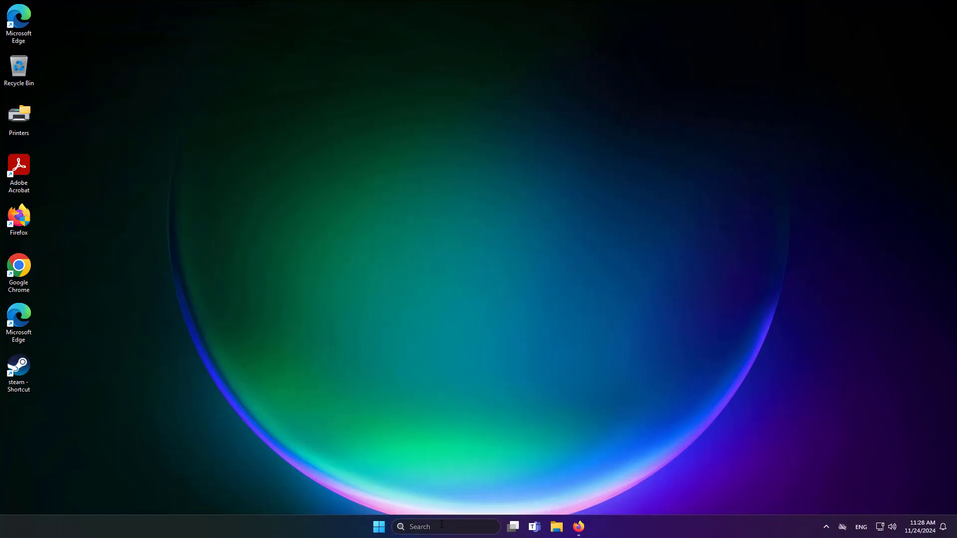
# Launch Registry Editor from the taskbar search results for 'reg'
pyautogui.write('regedit')
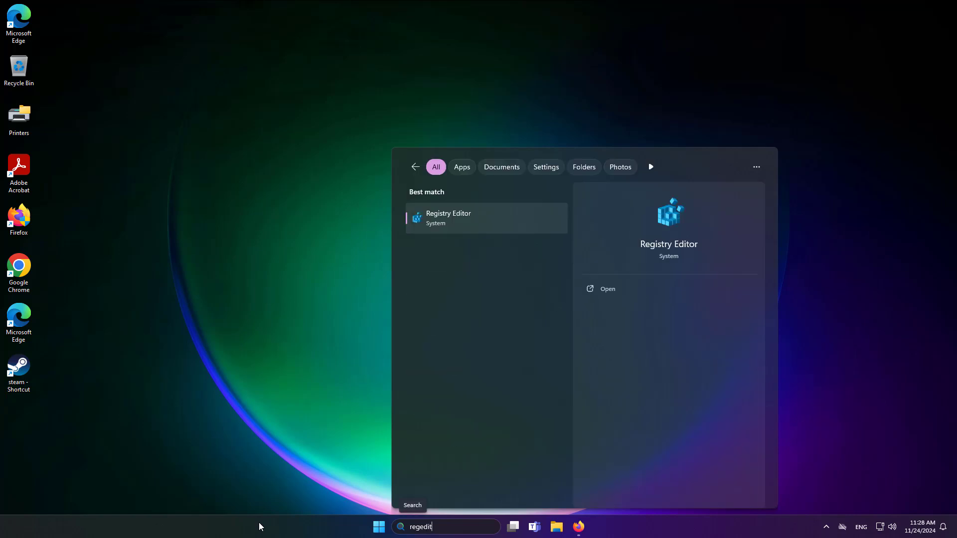
pyautogui.rightClick(447, 218)
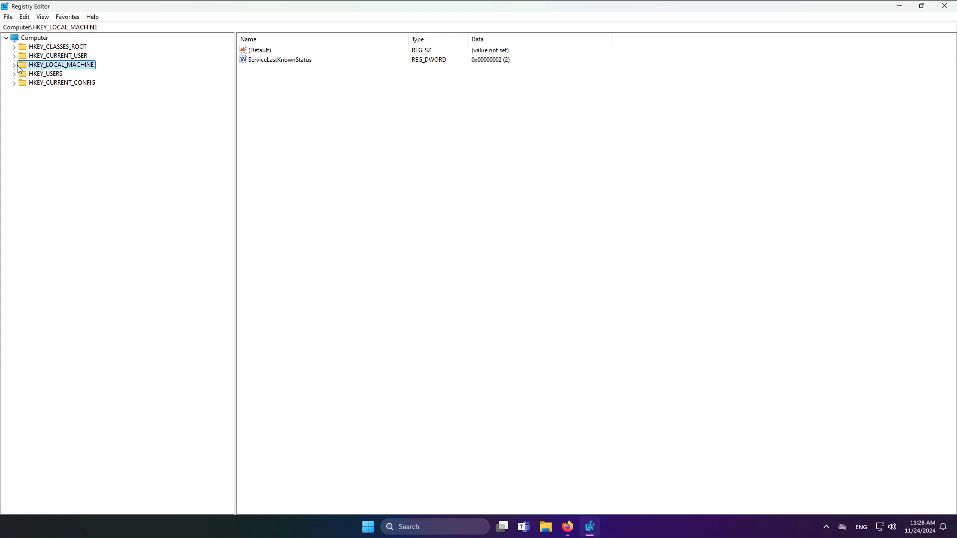
# Navigate to HKEY_LOCAL_MACHINE\SOFTWARE\Policies\Microsoft\Windows\WindowsUpdate in the tree
pyautogui.click(13, 64)
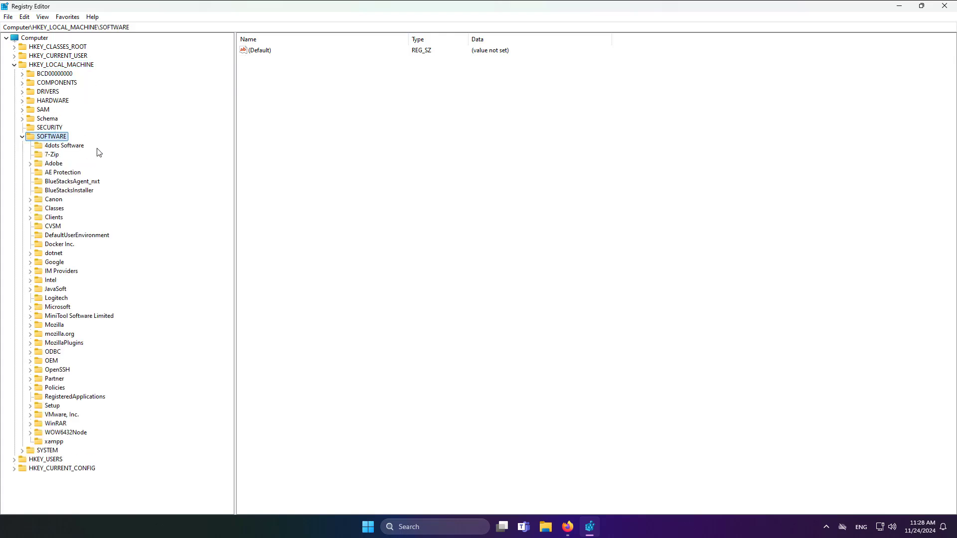
pyautogui.click(55, 388)
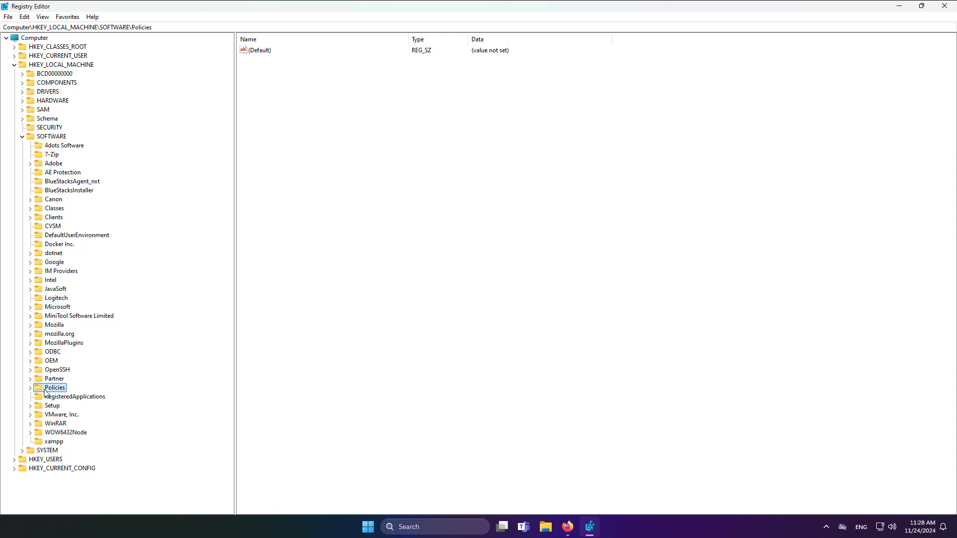
pyautogui.click(29, 388)
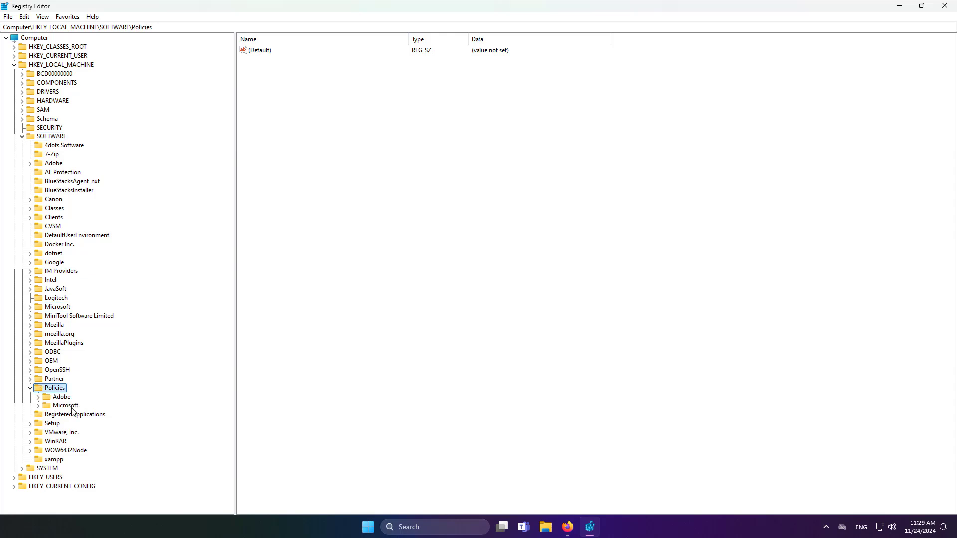
pyautogui.click(37, 397)
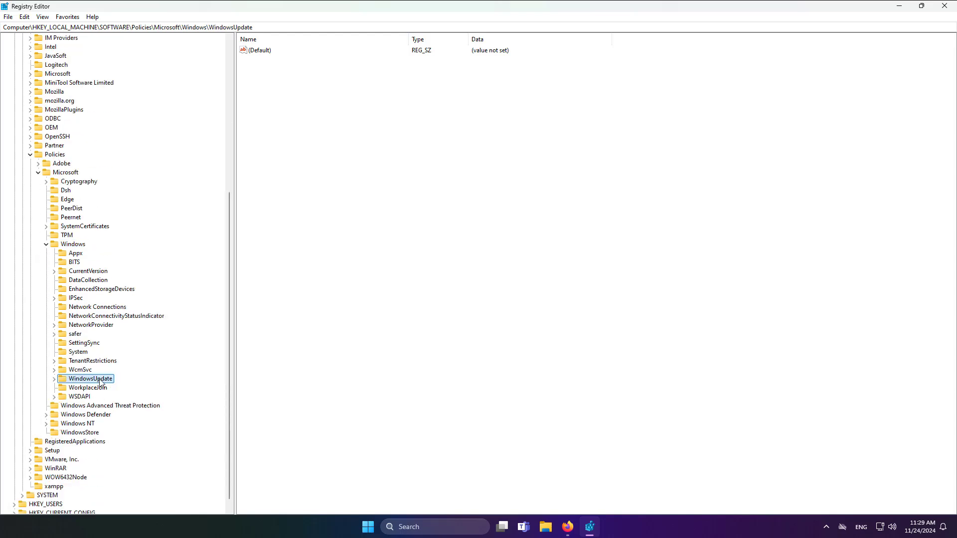
pyautogui.click(54, 379)
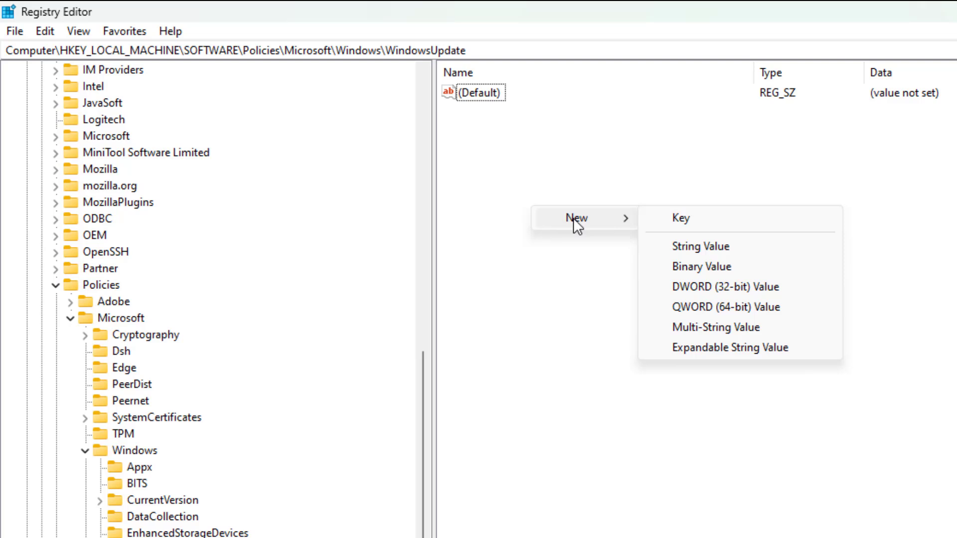
# Create string value ProductVersion with data 'Windows 11' in WindowsUpdate
pyautogui.click(700, 247)
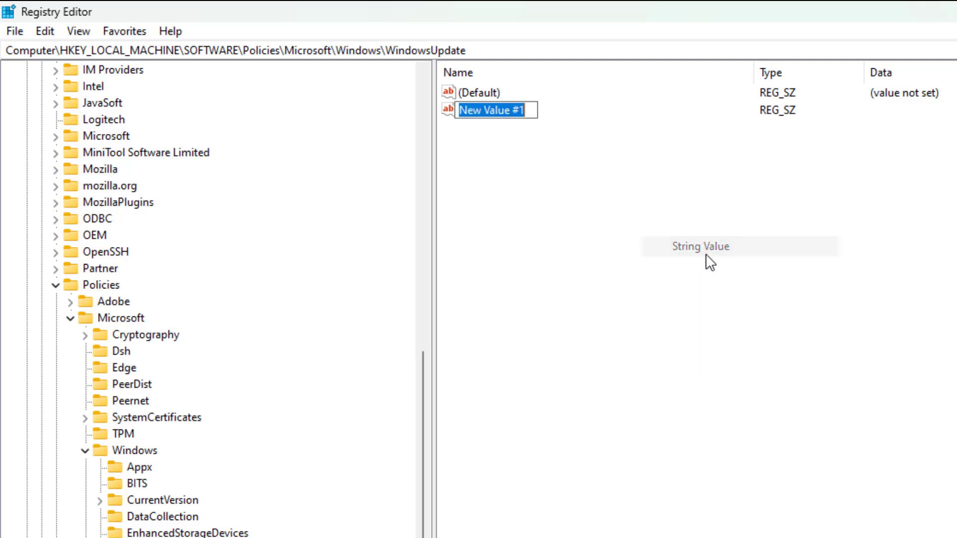
pyautogui.write('P')
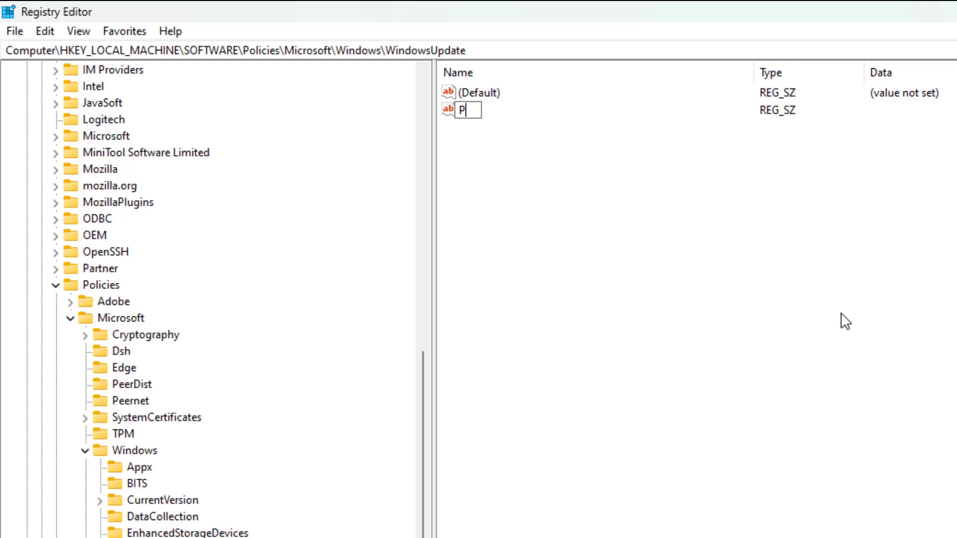
pyautogui.write('roduct')
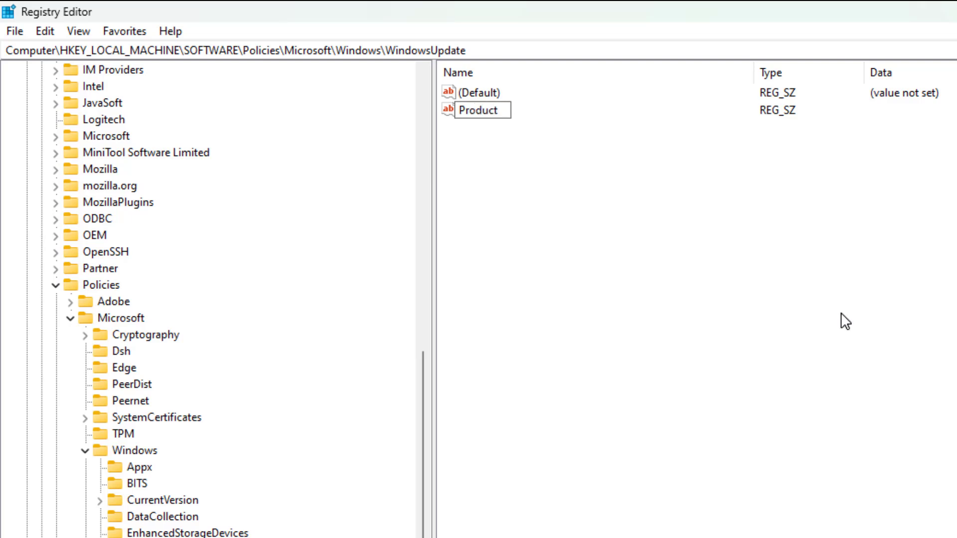
pyautogui.write('Version')
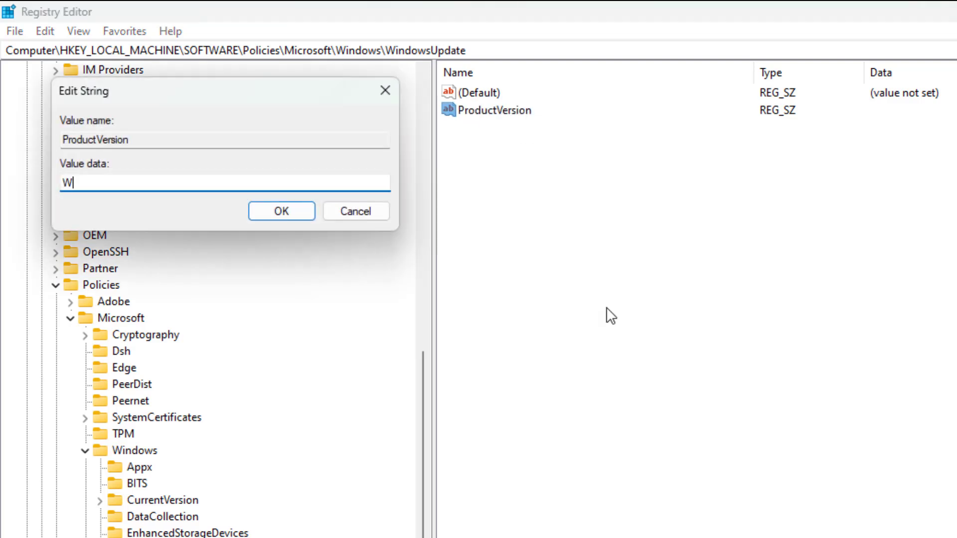
pyautogui.write('indows 11')
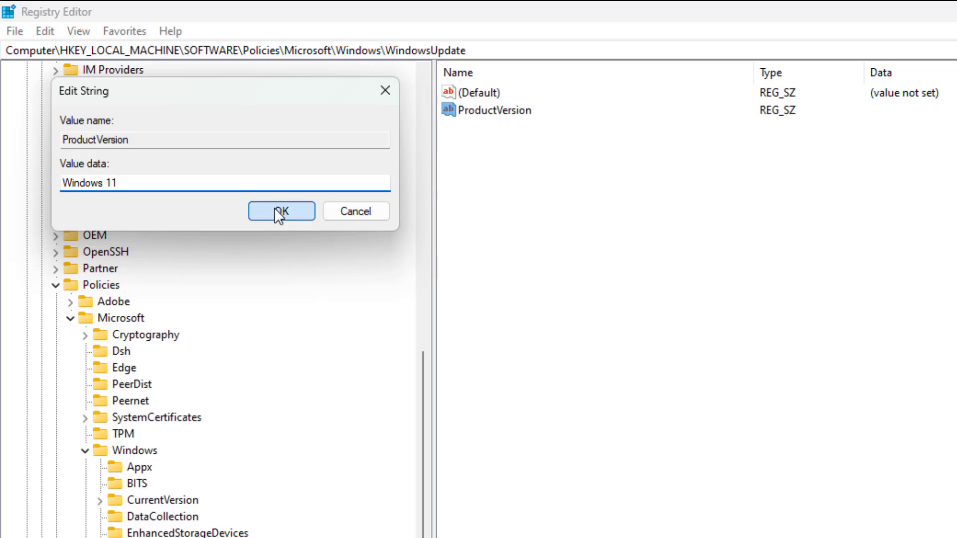
pyautogui.click(281, 210)
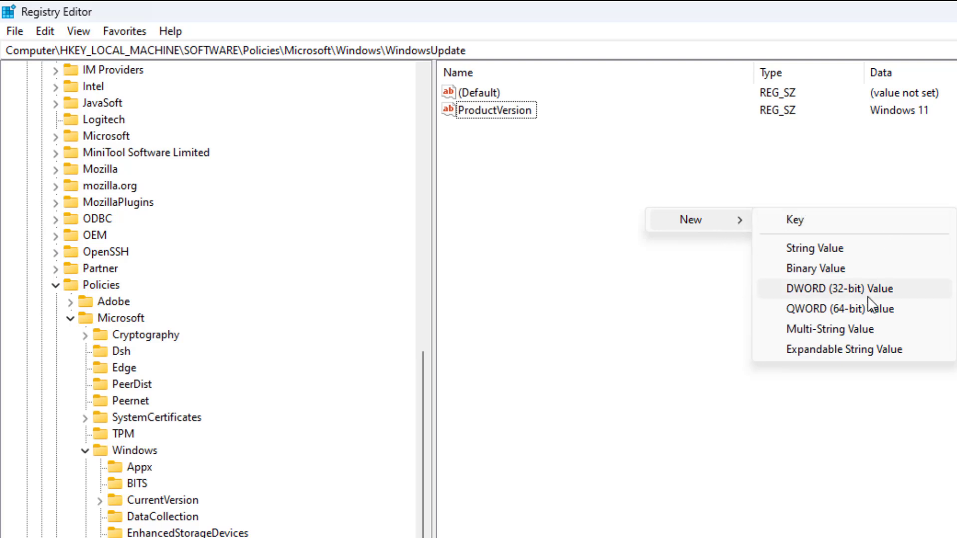
# Create DWORD value TargetReleaseVersion set to 1 in WindowsUpdate
pyautogui.click(835, 288)
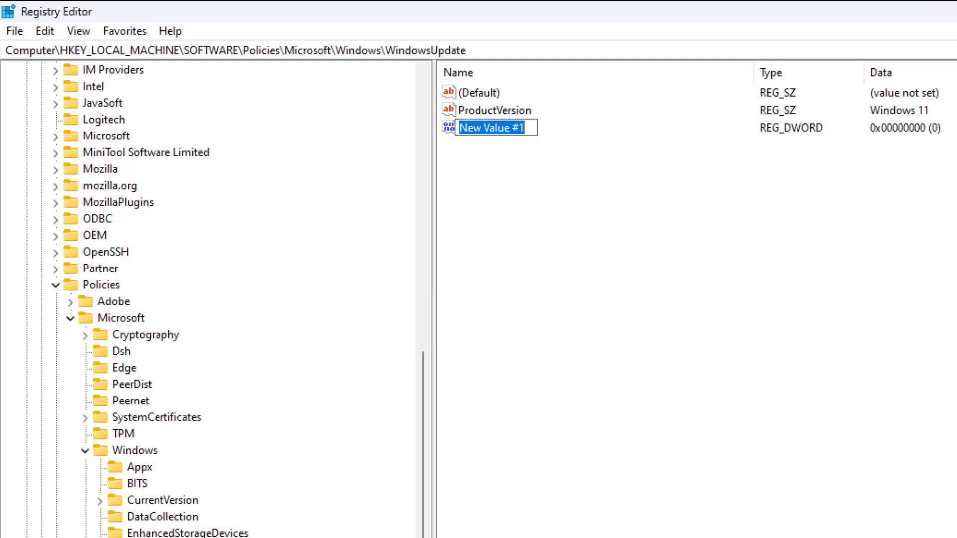
pyautogui.write('Target')
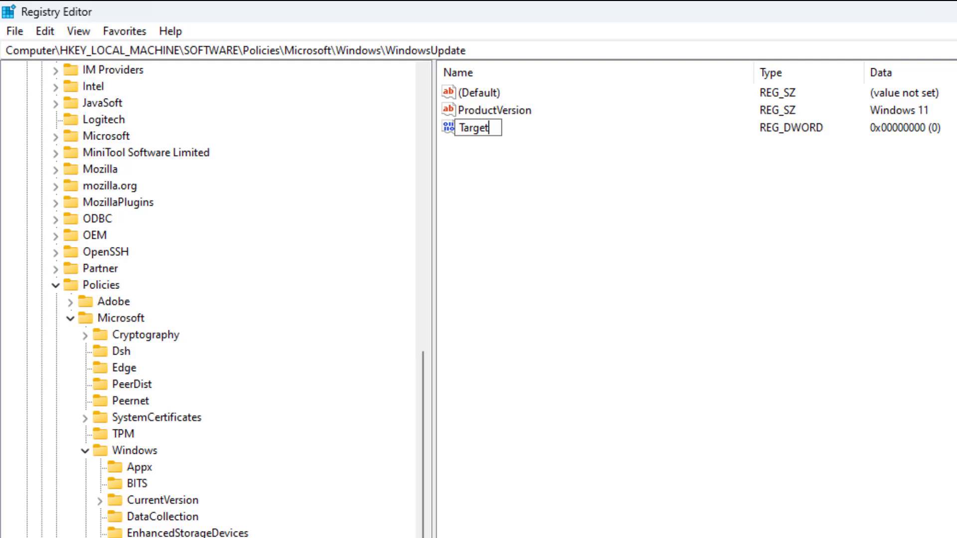
pyautogui.write('R')
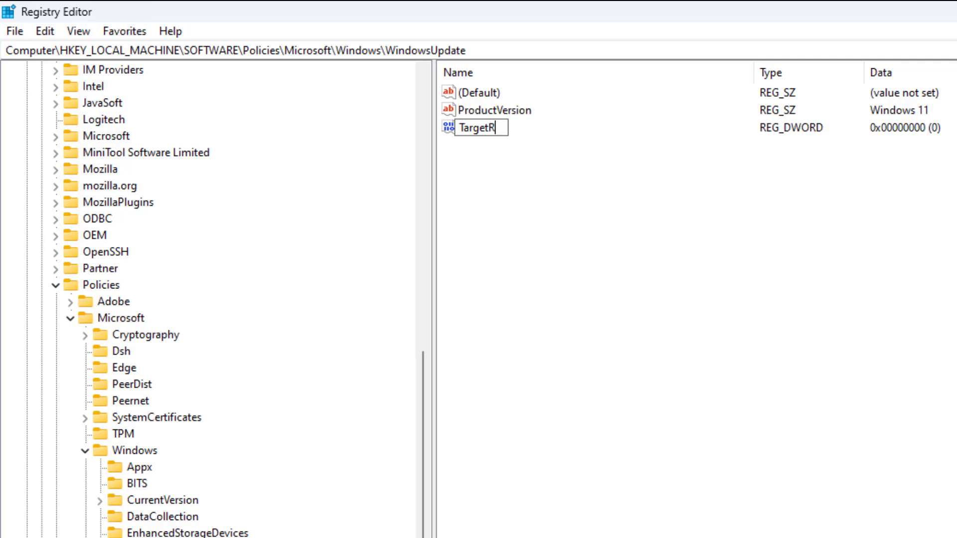
pyautogui.write('elease')
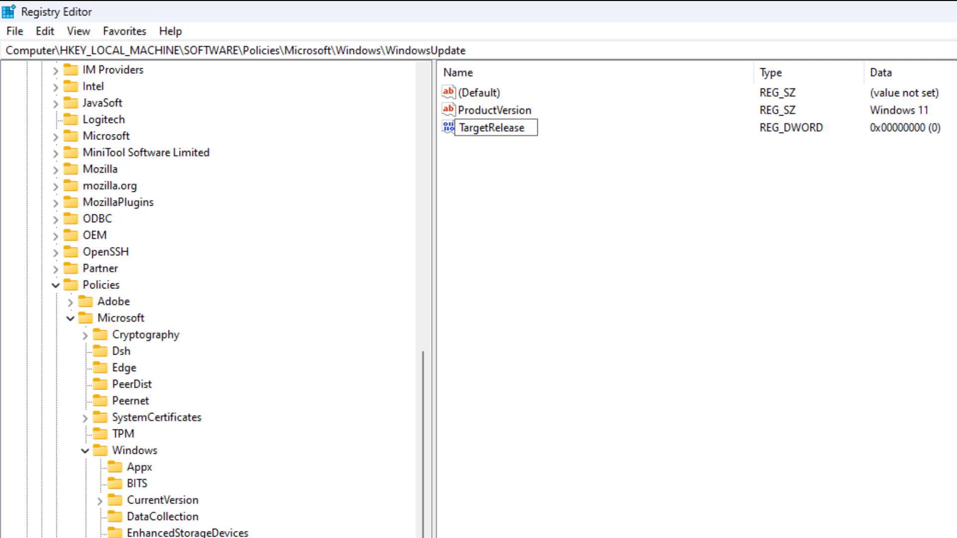
pyautogui.write('Version')
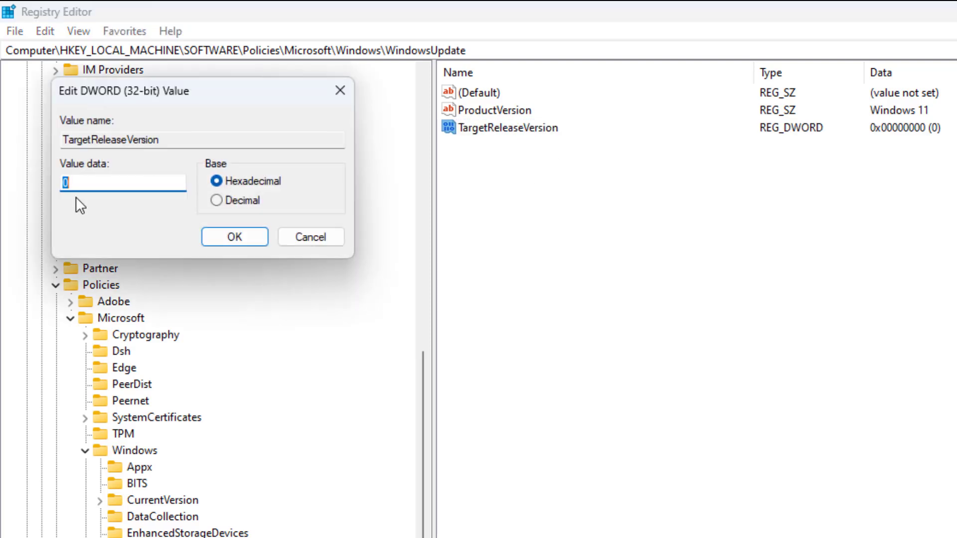
pyautogui.click(234, 236)
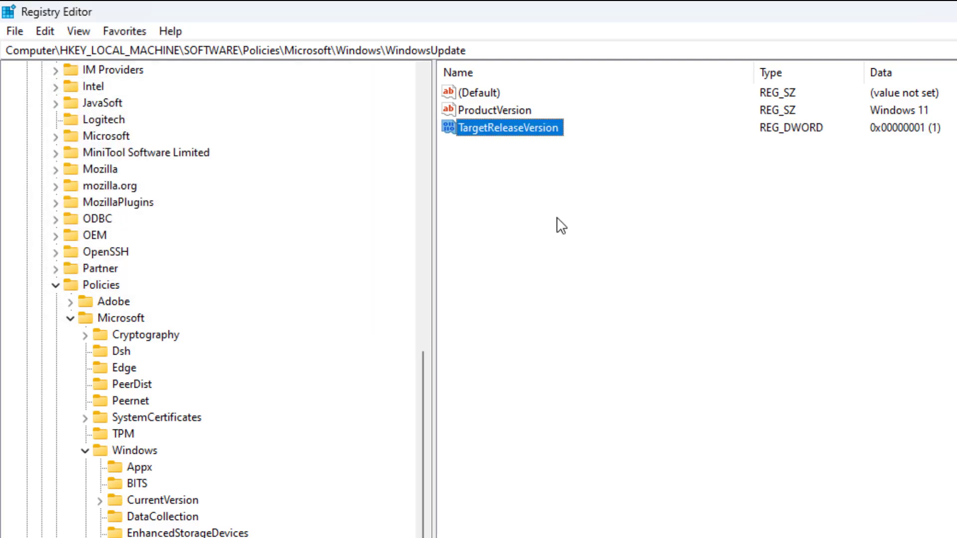
pyautogui.rightClick(560, 226)
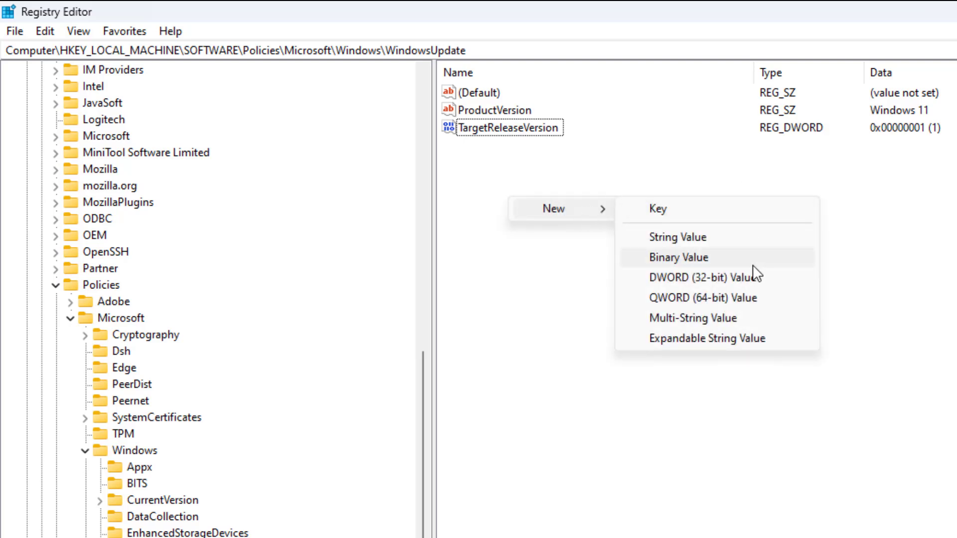
# Create string value TargetReleaseVersionInfo with data '24H2' in WindowsUpdate
pyautogui.click(677, 237)
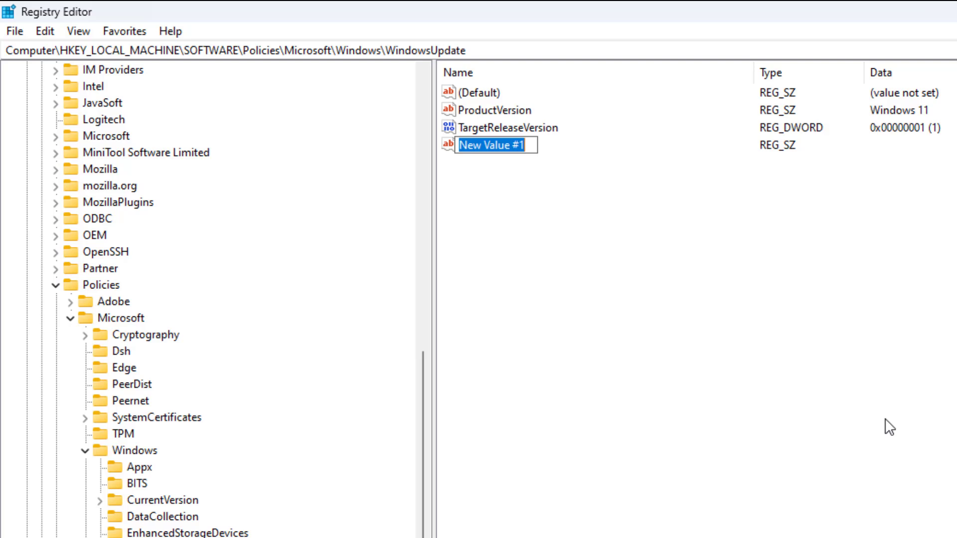
pyautogui.write('TargetReleaseVersionInfo')
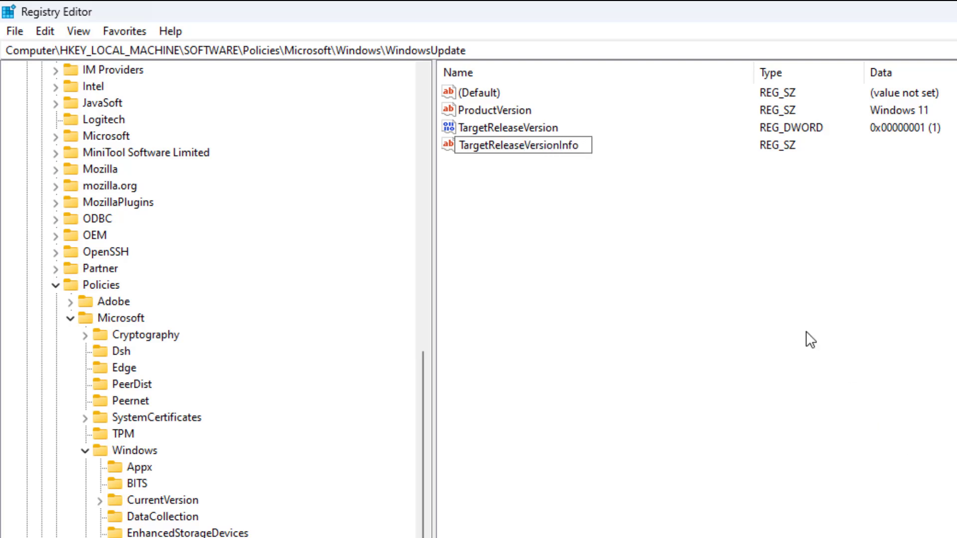
pyautogui.click(519, 145)
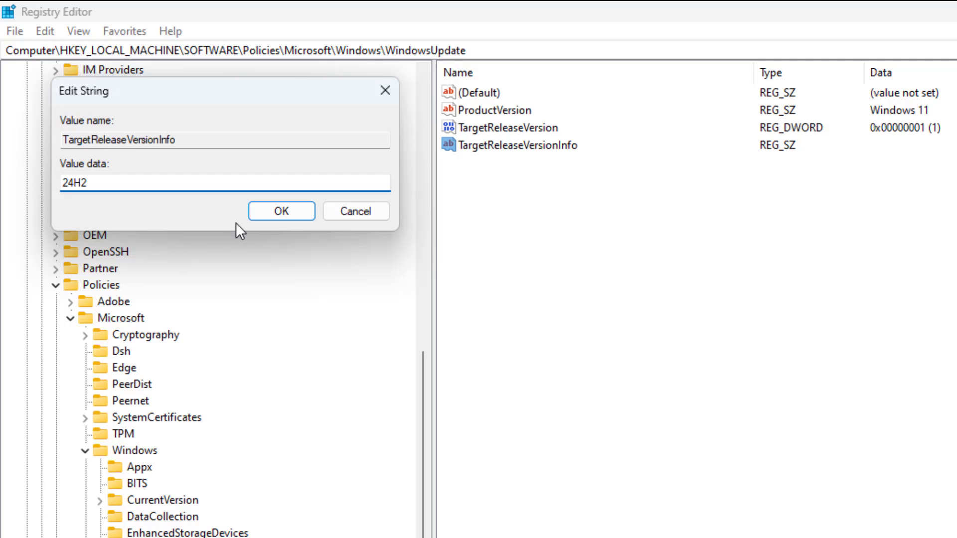
pyautogui.click(281, 210)
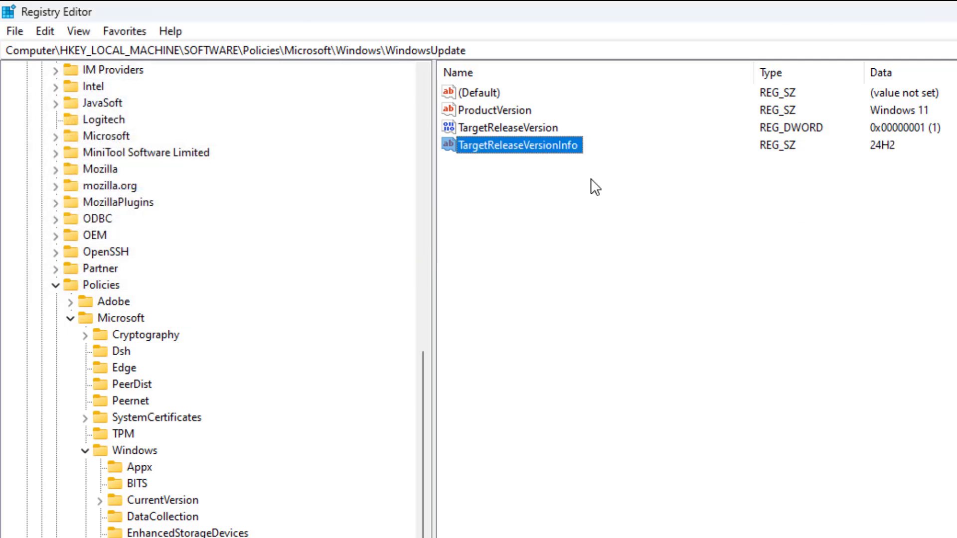
pyautogui.moveTo(567, 167)
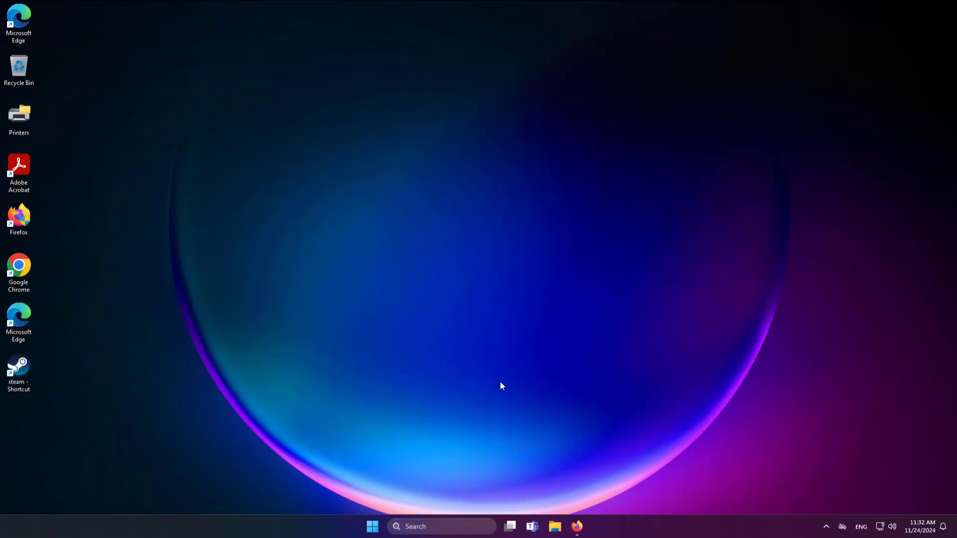
# Restart the PC from the Start menu power options and sign back in with the password
pyautogui.click(372, 526)
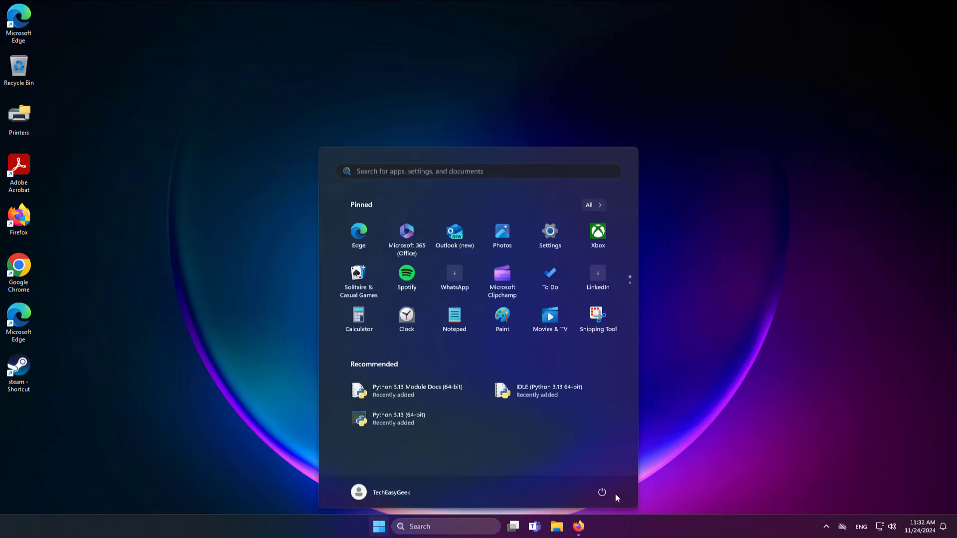
pyautogui.click(601, 492)
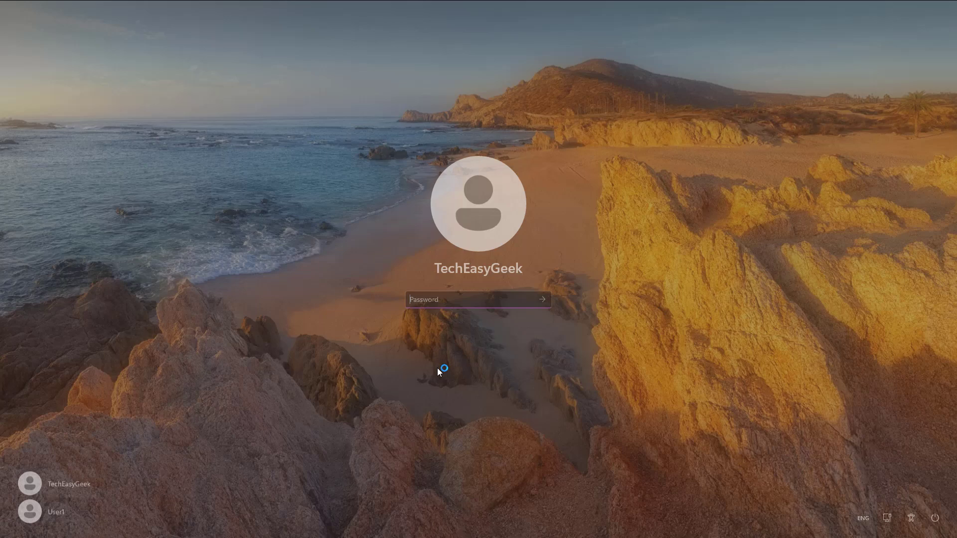
pyautogui.write('password')
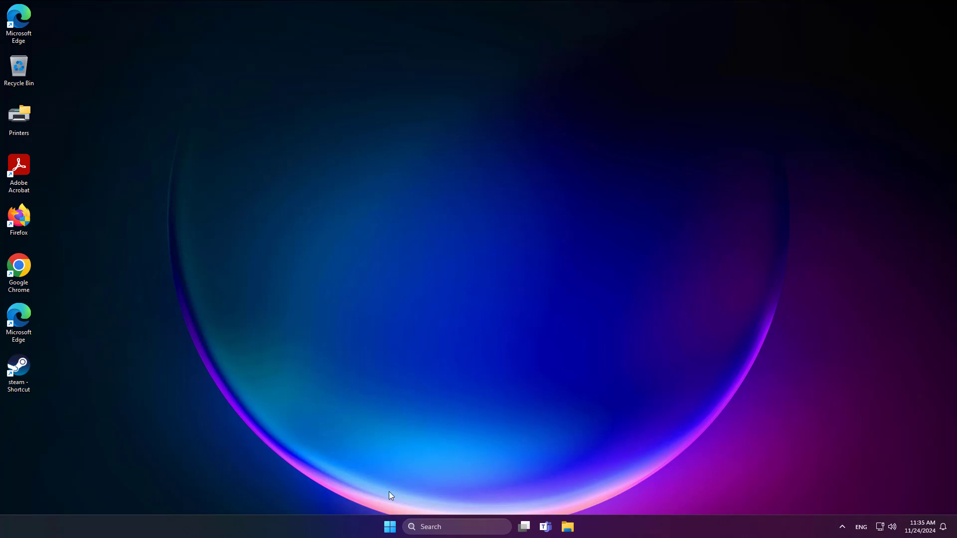
# Launch Settings from Start and go to its Windows Update page
pyautogui.click(390, 526)
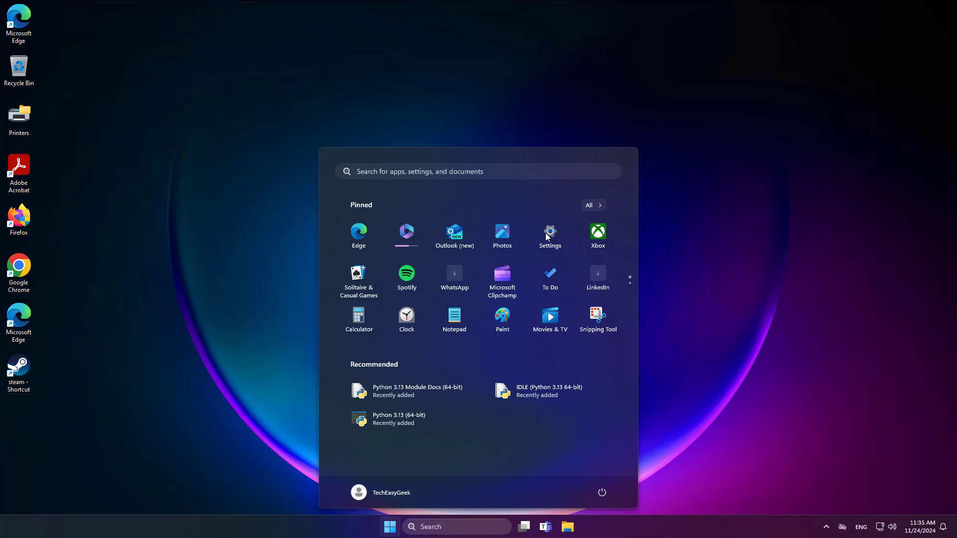
pyautogui.click(548, 235)
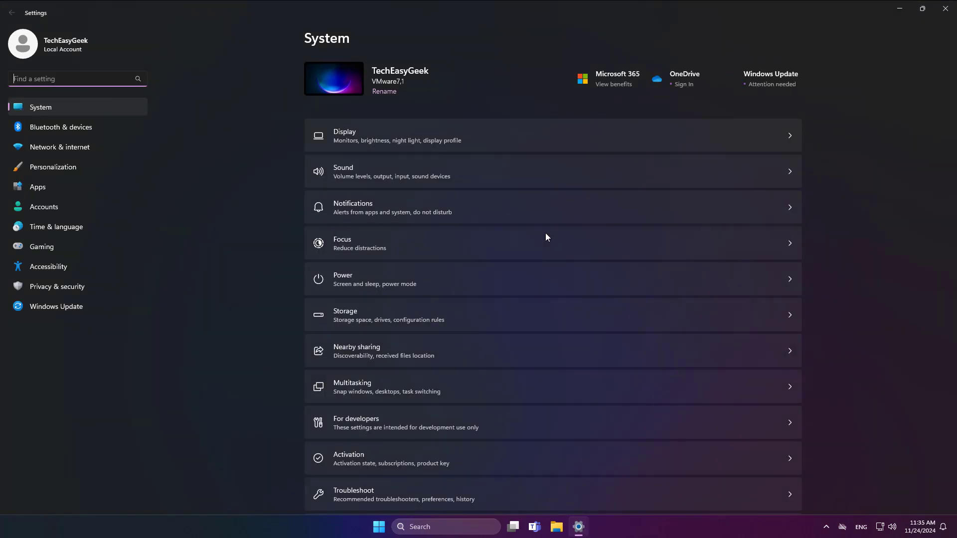
pyautogui.click(56, 306)
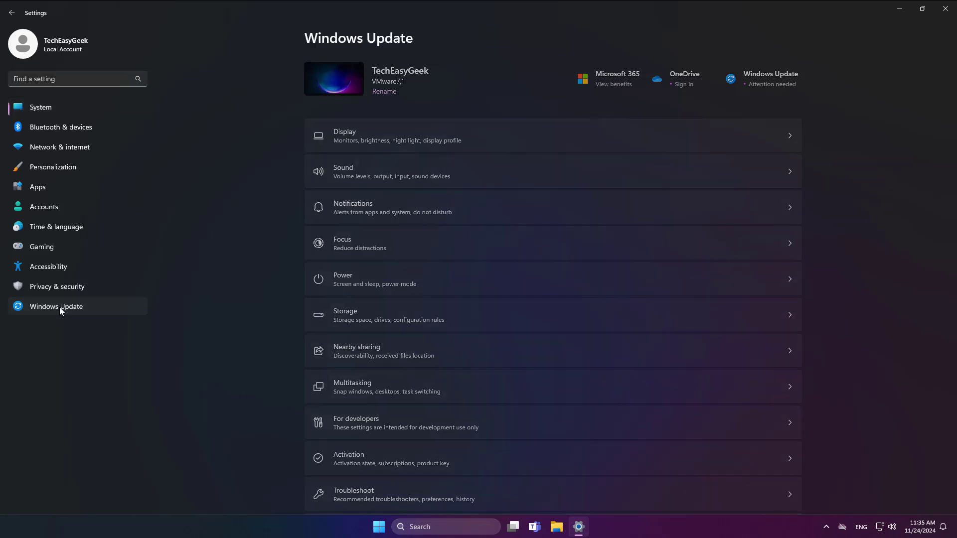
# Show the Windows Update page where Windows 11, version 24H2 is downloading
pyautogui.click(56, 305)
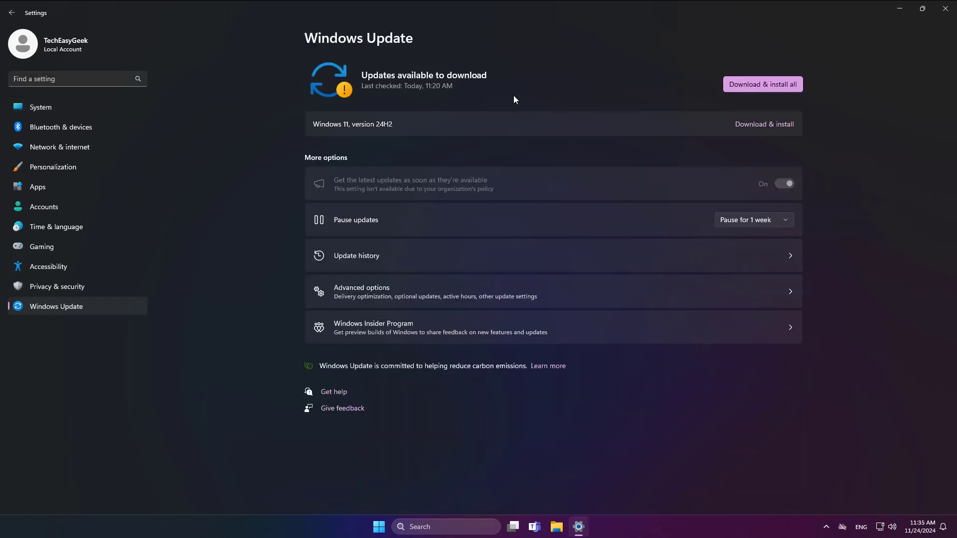
pyautogui.moveTo(760, 97)
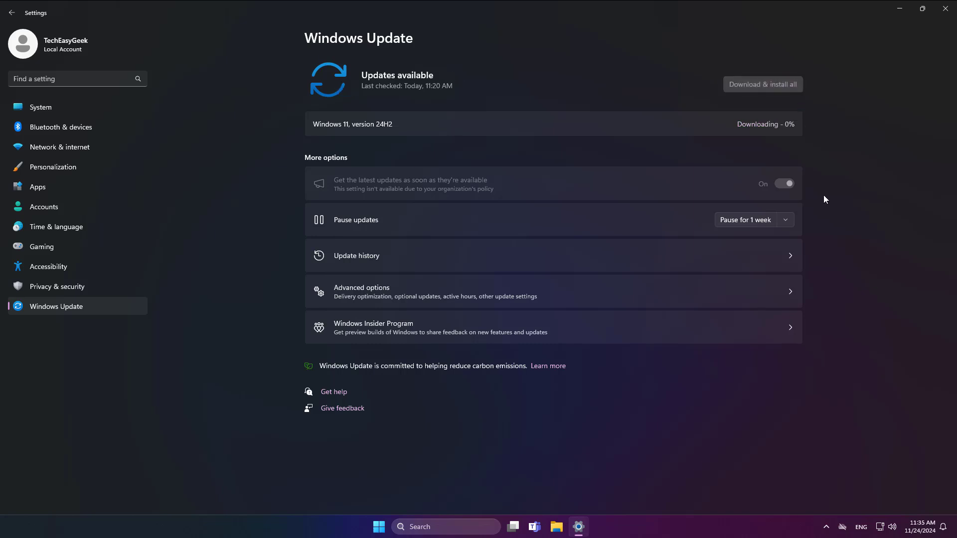
pyautogui.moveTo(693, 131)
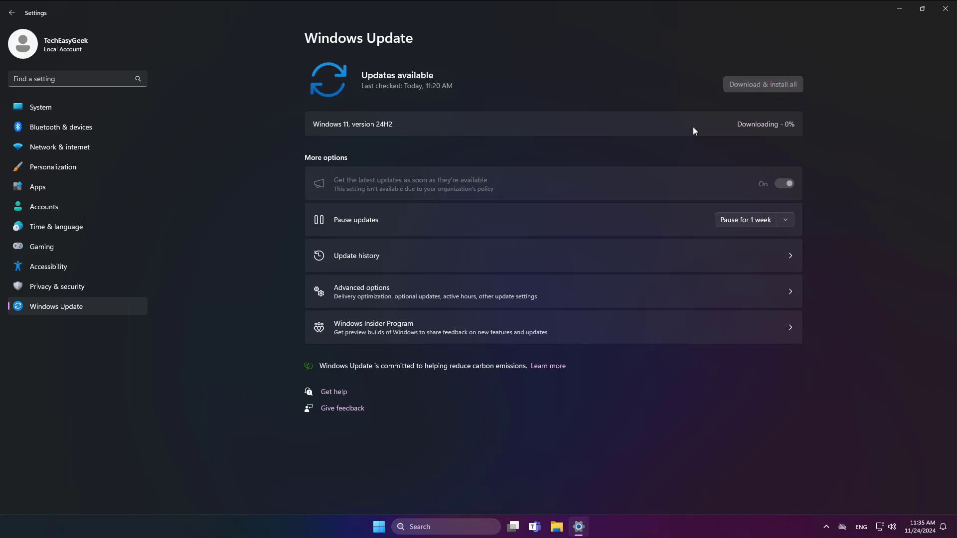
pyautogui.moveTo(762, 83)
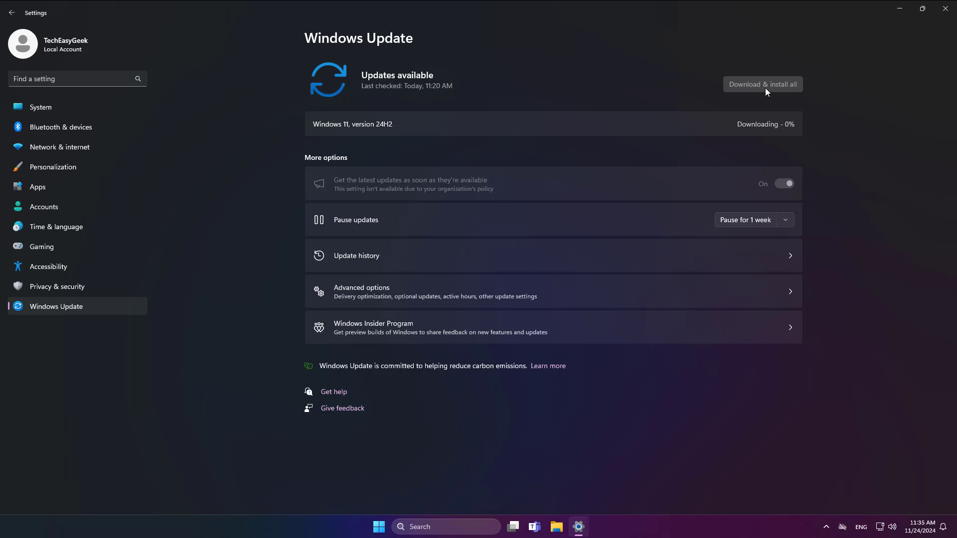
pyautogui.moveTo(783, 123)
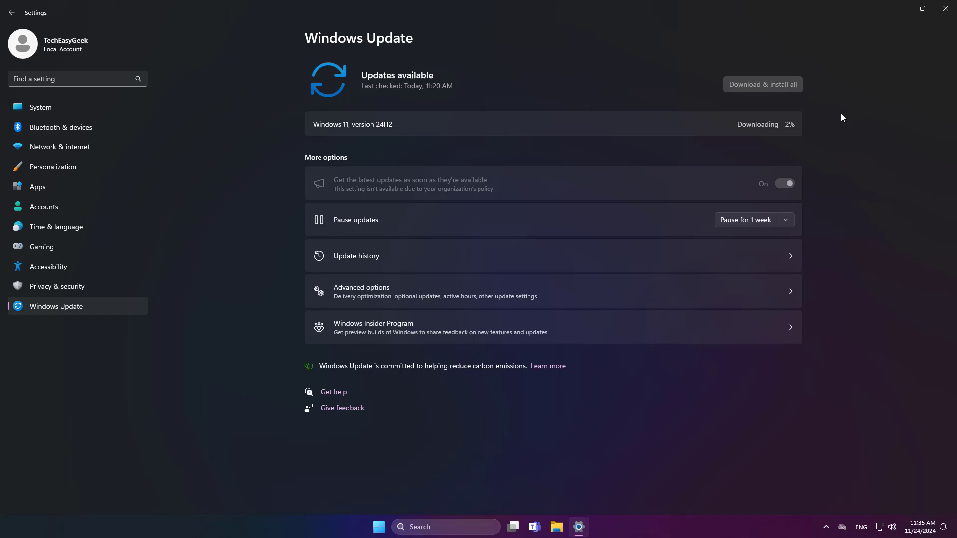
pyautogui.moveTo(879, 140)
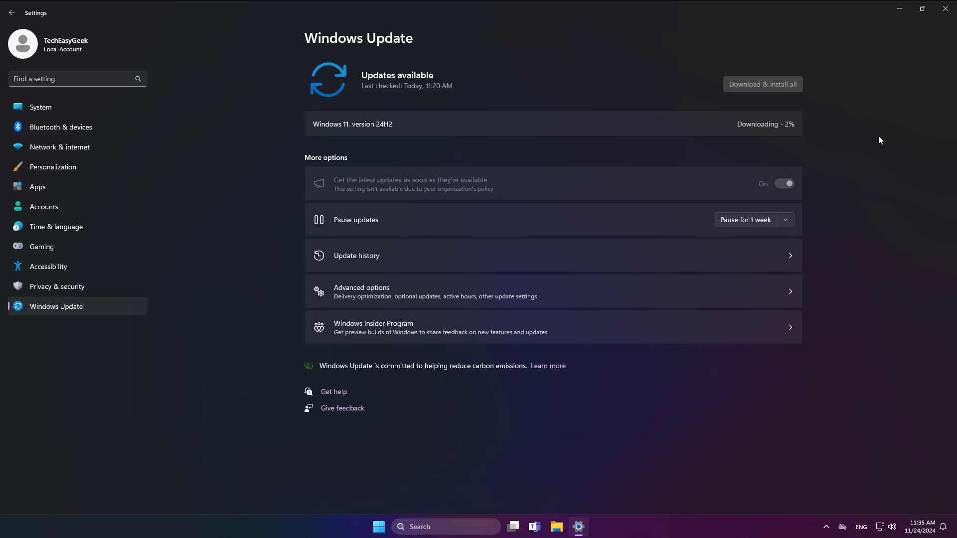